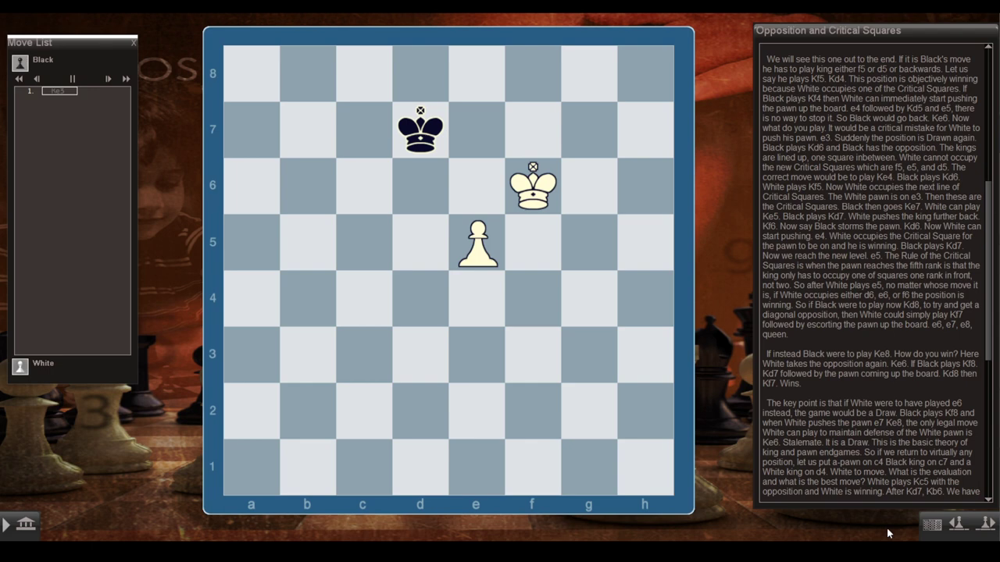
Advance the lesson through the e-pawn line to the stalemate with king e6, pawn e7
click(419, 185)
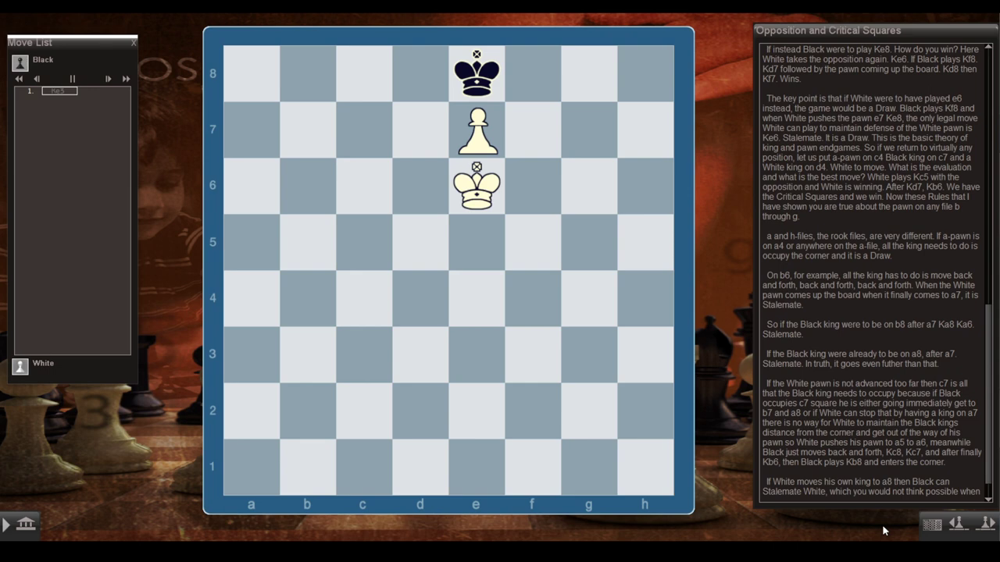
mouse_move(980, 409)
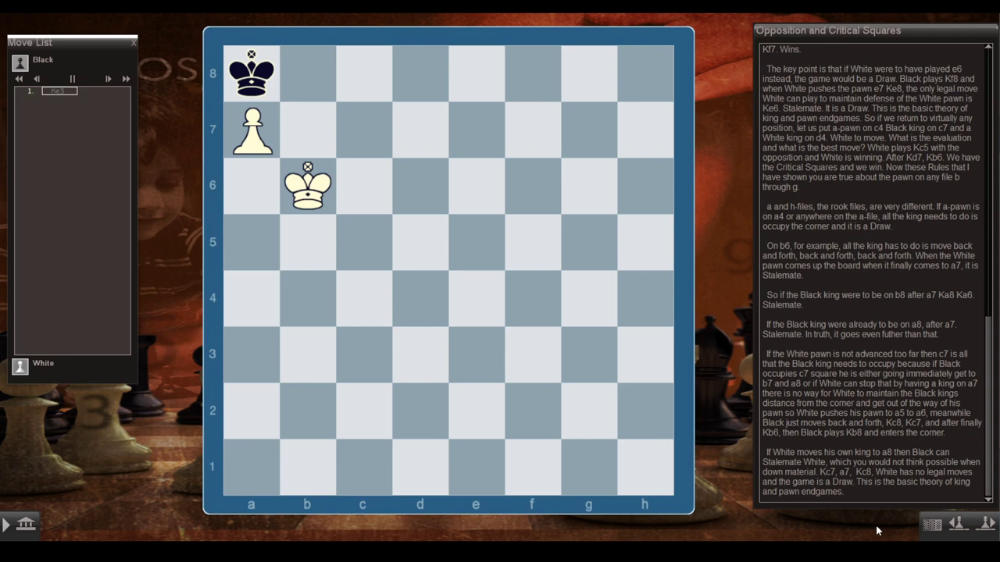
Move White's king from b6 to a6, stalemating Black's king on a8
drag(307, 186, 250, 186)
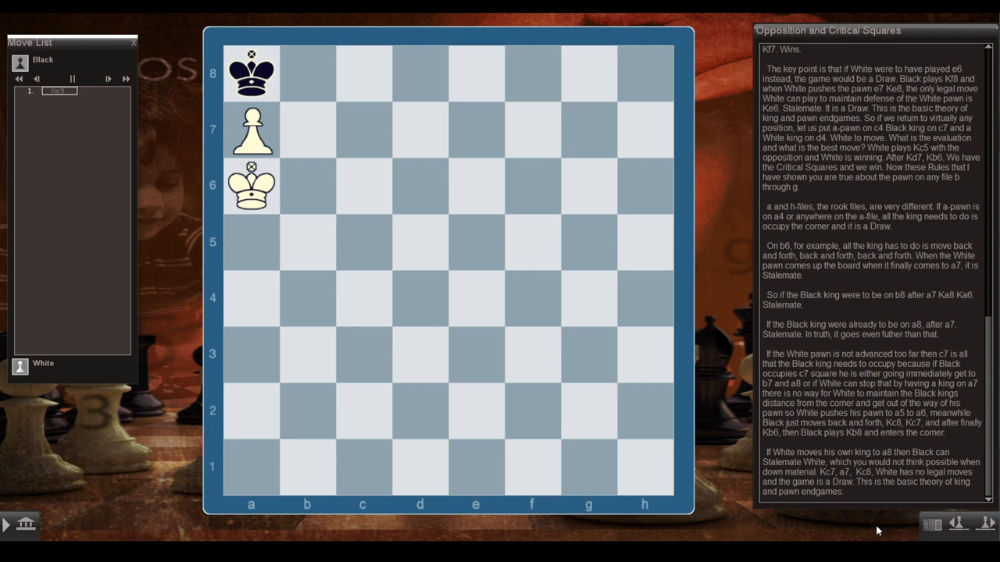